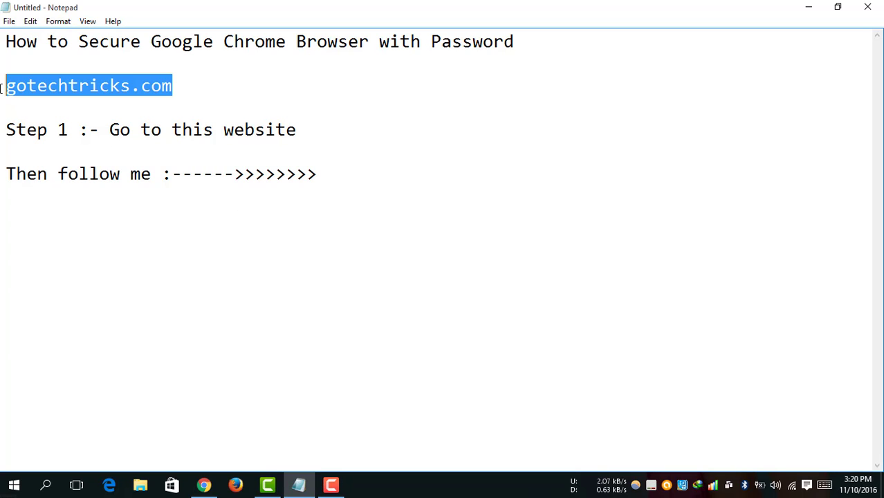
- Switch from Notepad to the blank Chrome tab with gotechtricks.com copied
{"action": "left_click", "coordinate": [203, 484]}
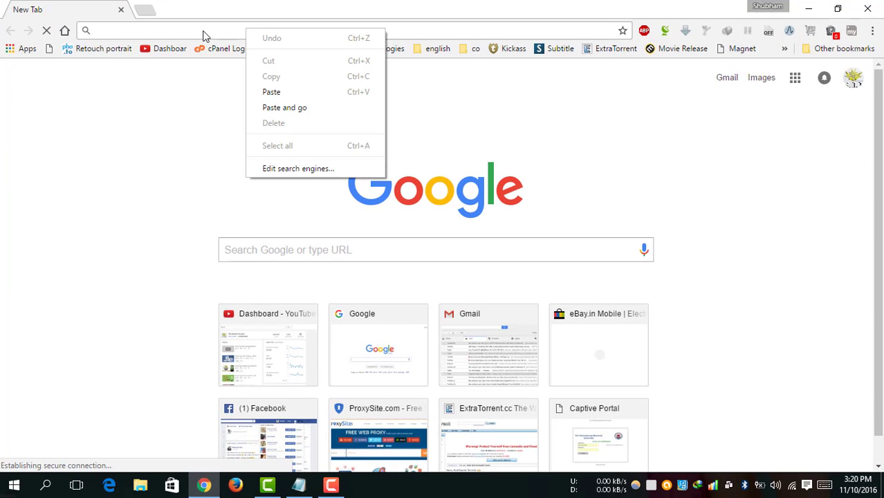
{"action": "mouse_move", "coordinate": [285, 108]}
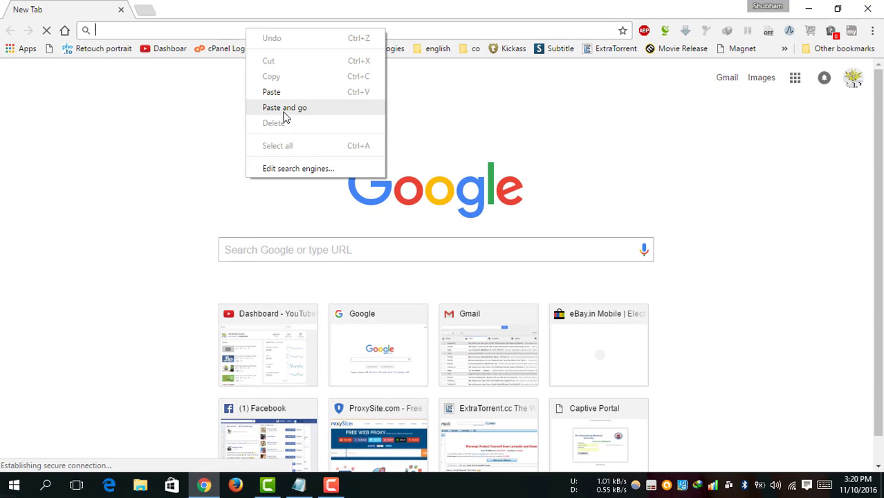
- Load gotechtricks.com via 'Paste and go' and head for the Chrome password article
{"action": "left_click", "coordinate": [285, 108]}
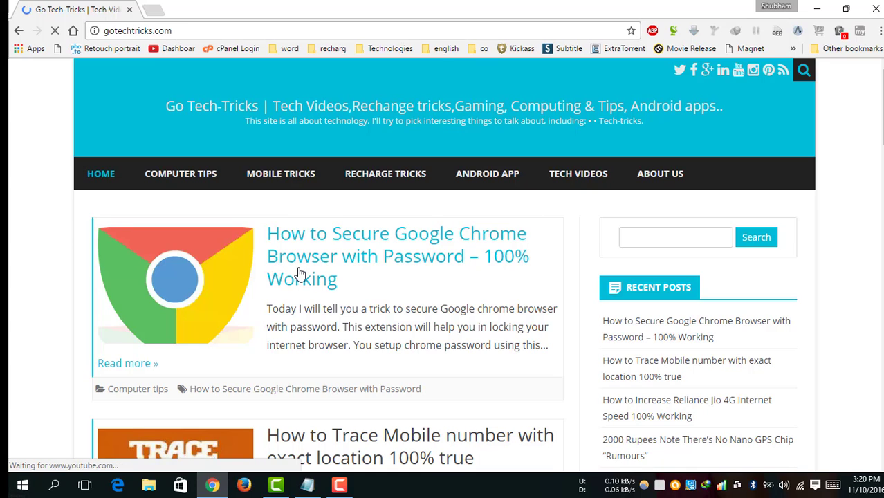
{"action": "mouse_move", "coordinate": [409, 258]}
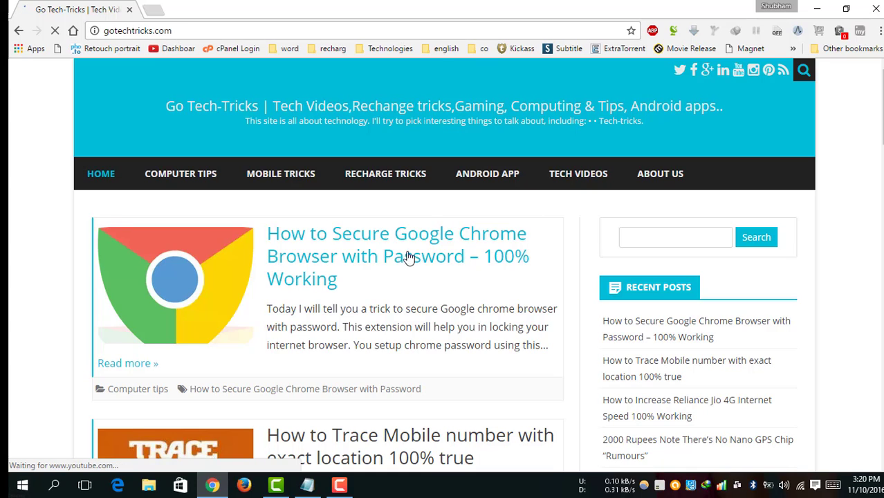
{"action": "left_click", "coordinate": [415, 256]}
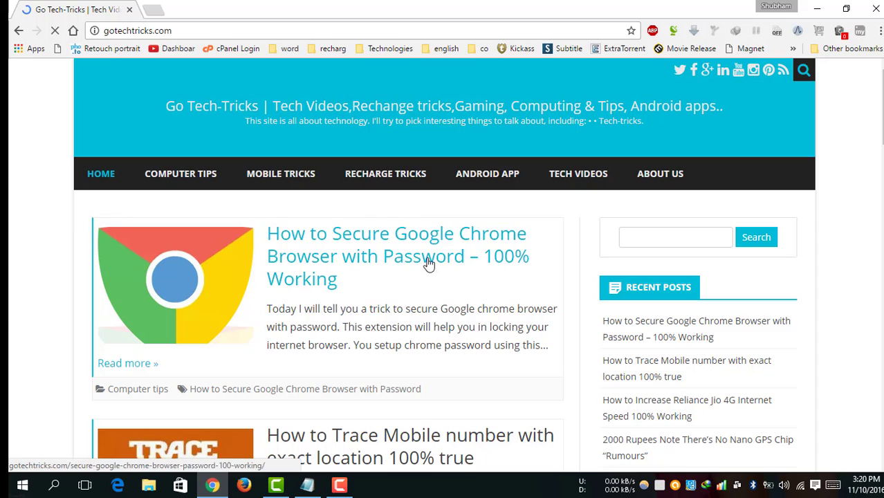
{"action": "mouse_move", "coordinate": [300, 296]}
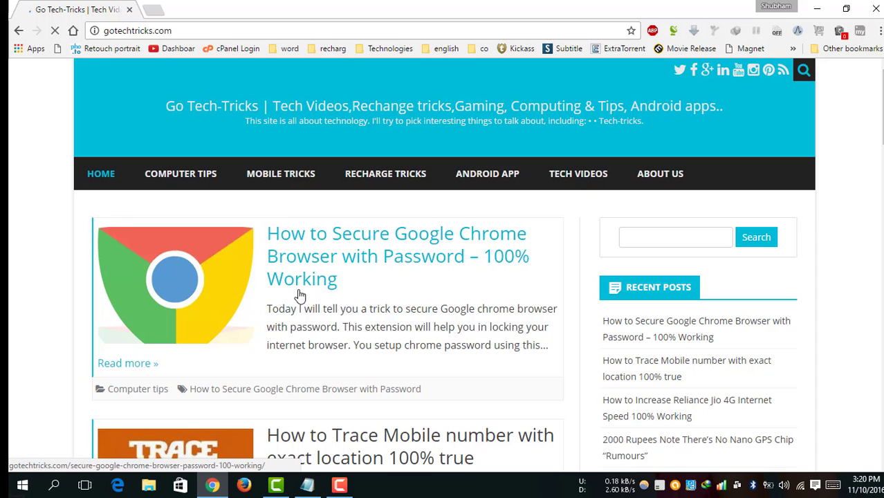
- Read the 'Secure Google Chrome with Password' article and follow its 'set password for your browser' link
{"action": "left_click", "coordinate": [395, 256]}
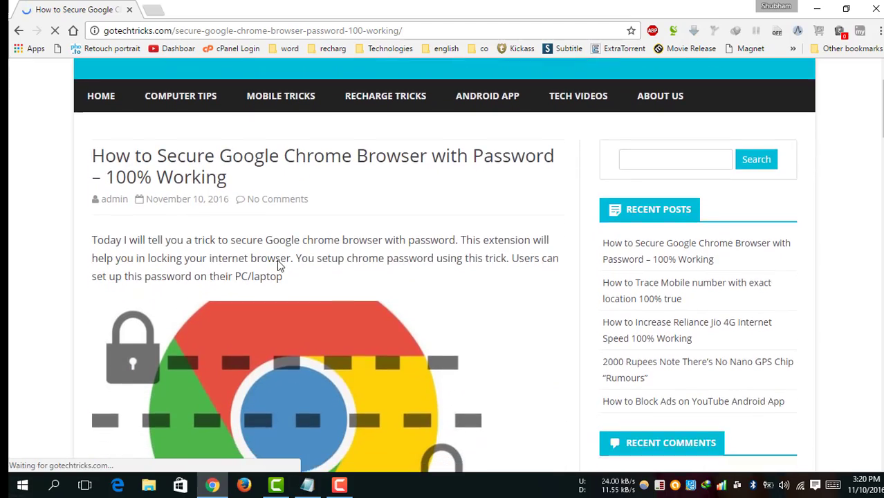
{"action": "scroll", "scroll_direction": "down", "scroll_amount": 3}
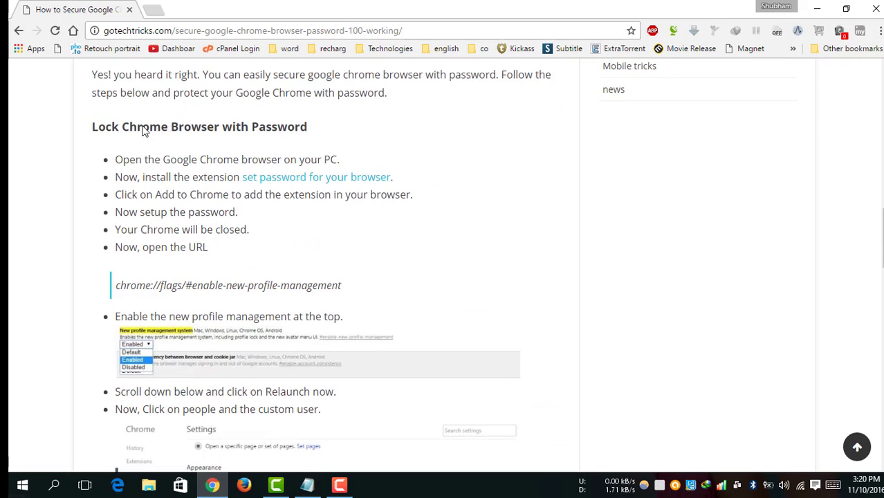
{"action": "mouse_move", "coordinate": [147, 169]}
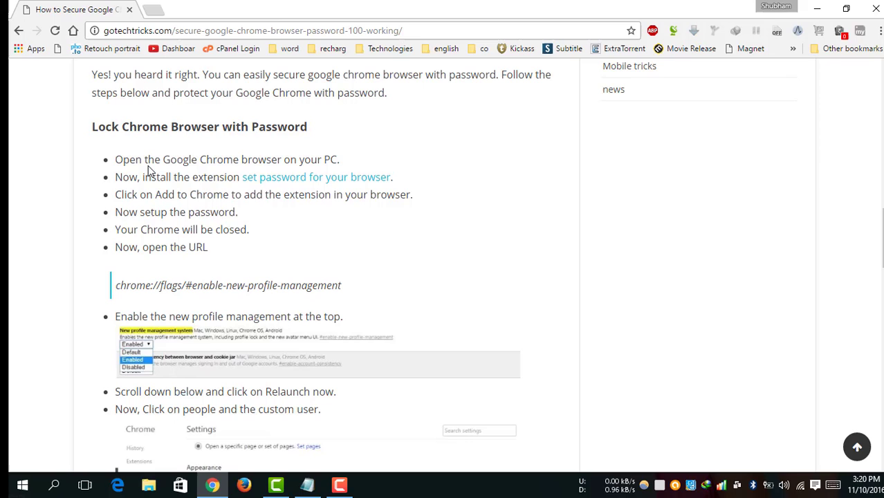
{"action": "mouse_move", "coordinate": [279, 184]}
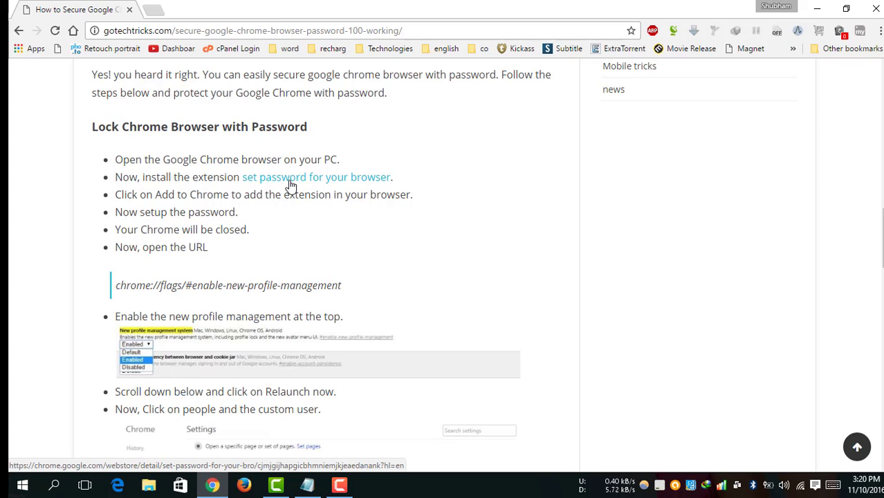
{"action": "left_click", "coordinate": [316, 177]}
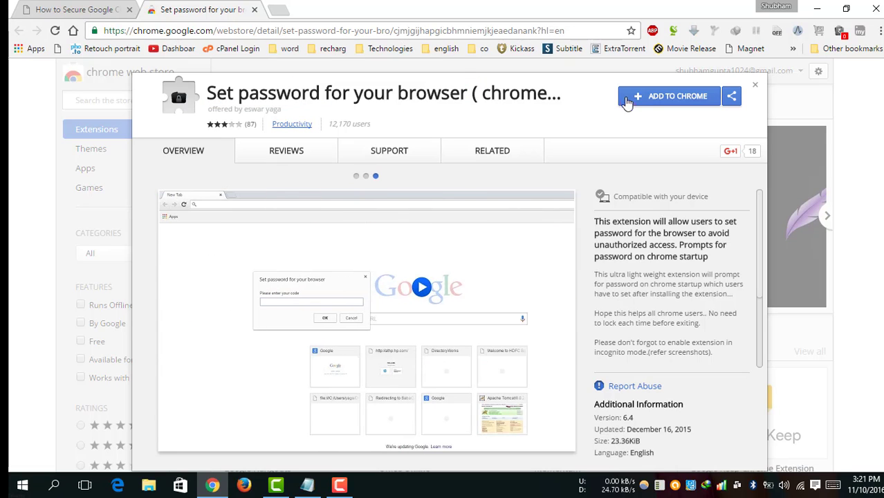
- Add the 'Set password for your browser' extension to Chrome from the Web Store
{"action": "left_click", "coordinate": [666, 95]}
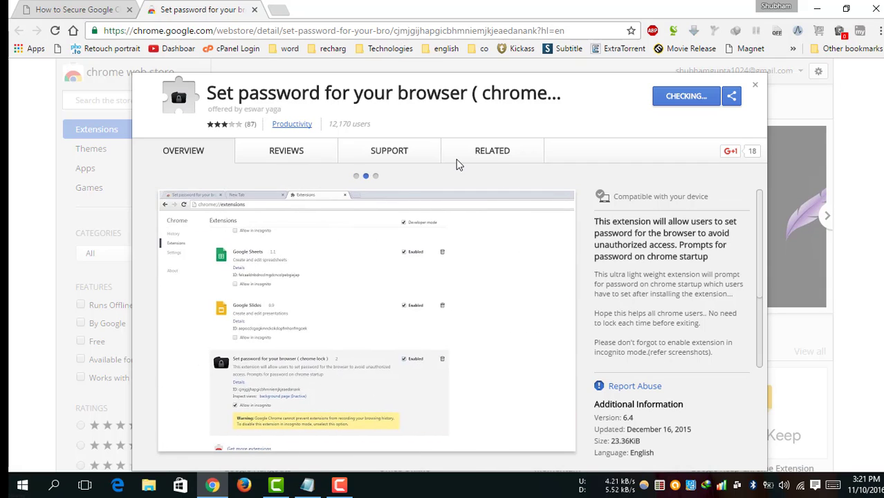
{"action": "left_click", "coordinate": [685, 95]}
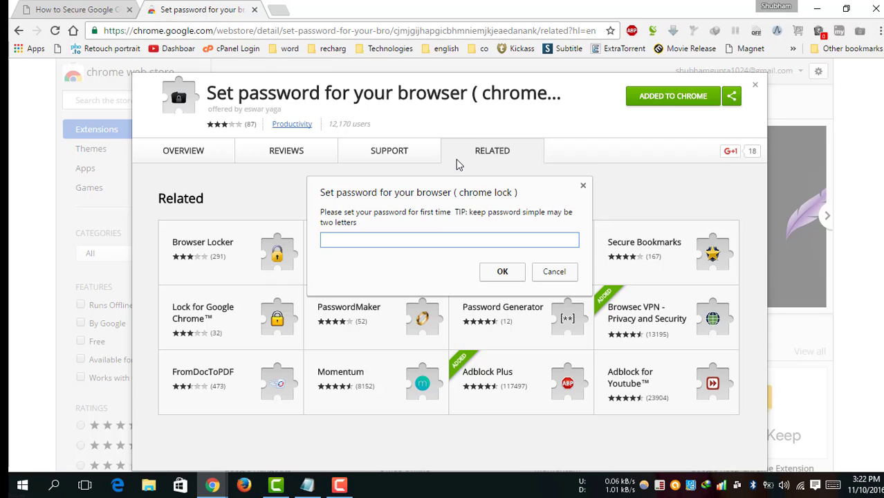
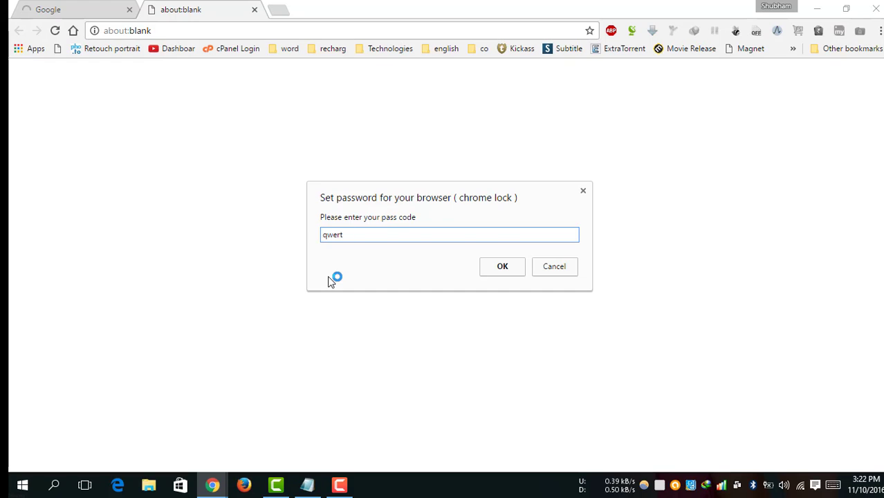
- Enter the pass code at Chrome startup and unlock to the Google homepage
{"action": "left_click", "coordinate": [502, 266]}
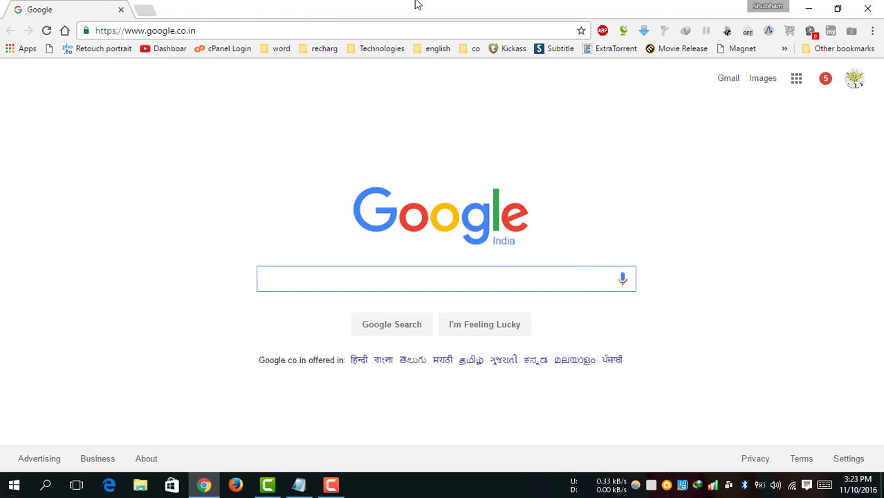